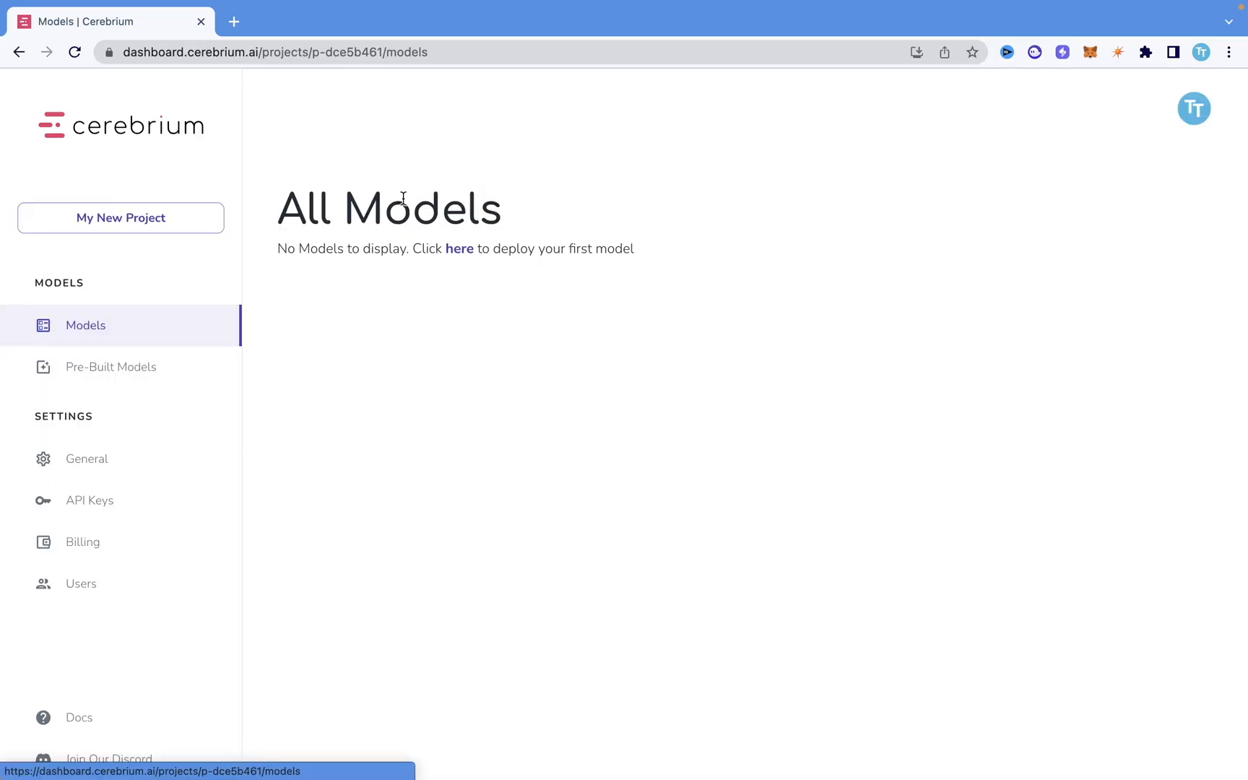
pyautogui.moveTo(176, 268)
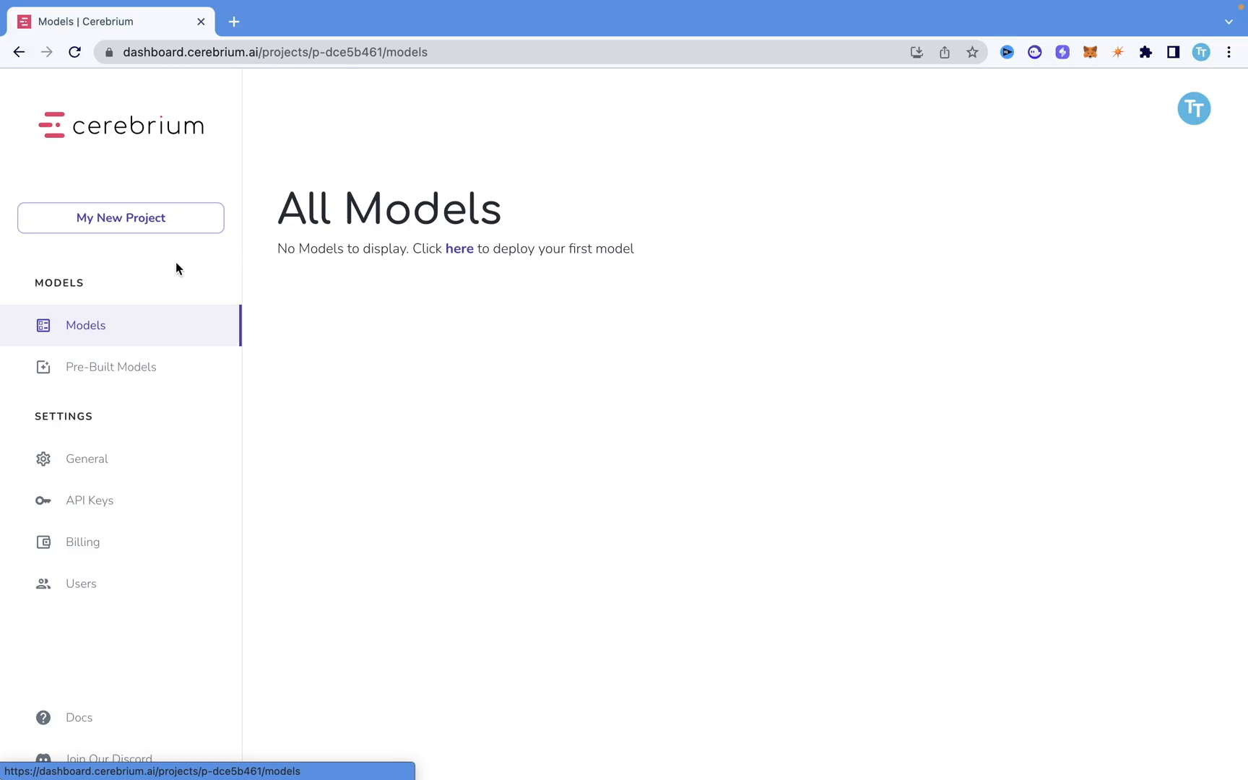
# Show the Pre-Built Models catalog listing Dreambooth, ControlNet and Whisper Large.
pyautogui.click(111, 367)
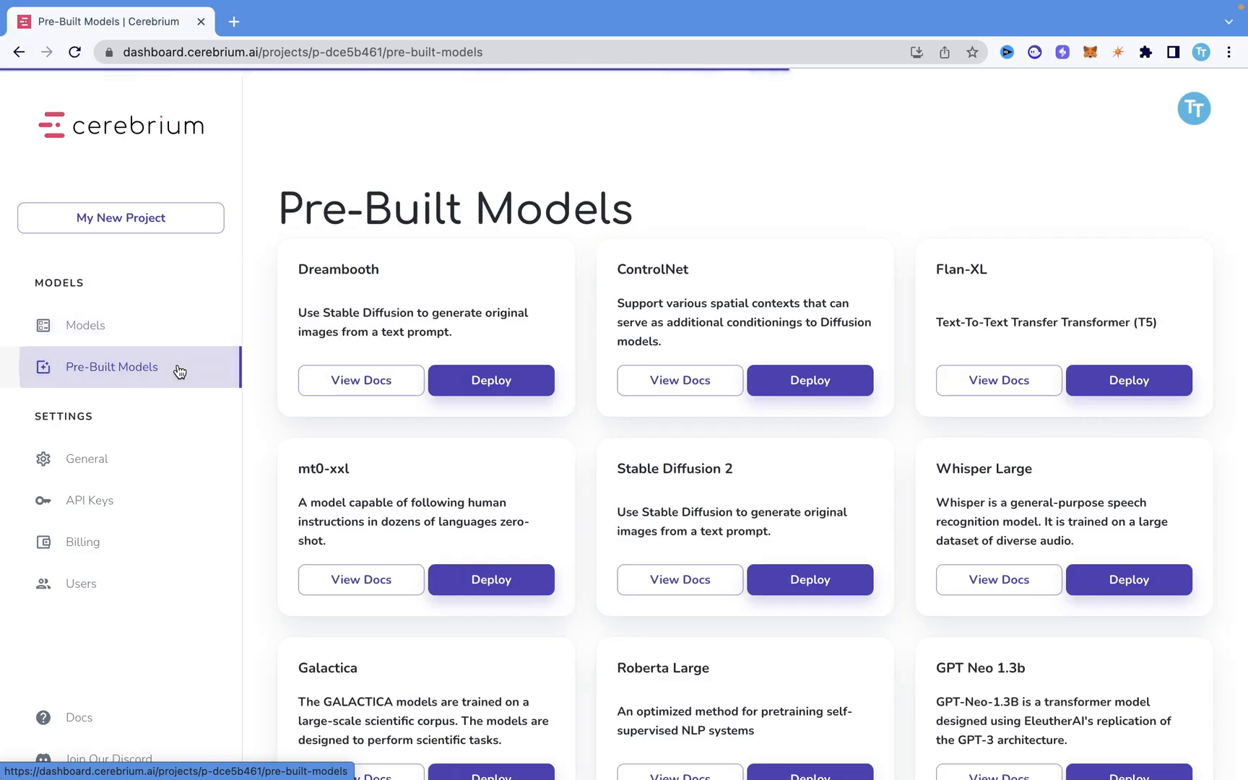
pyautogui.moveTo(673, 467)
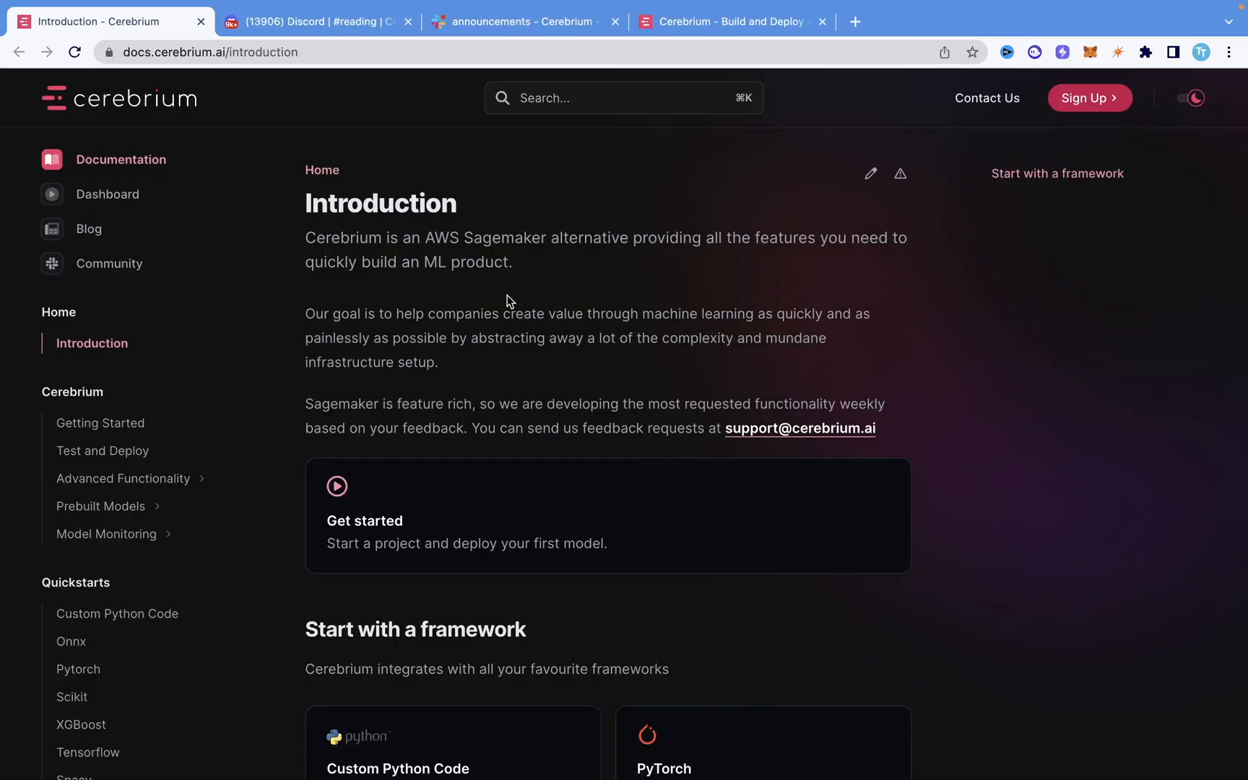
pyautogui.moveTo(255, 211)
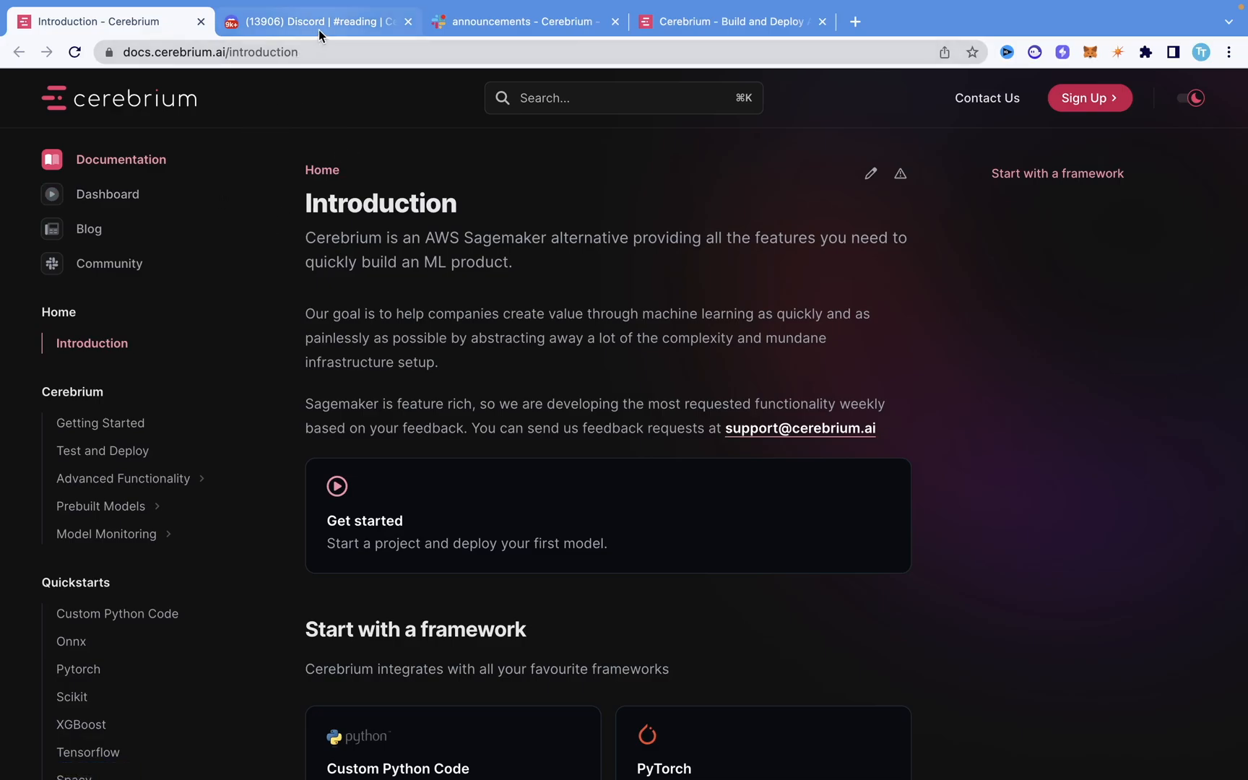
# View the Cerebrium Discord reading channel, then the Slack announcements channel.
pyautogui.click(315, 22)
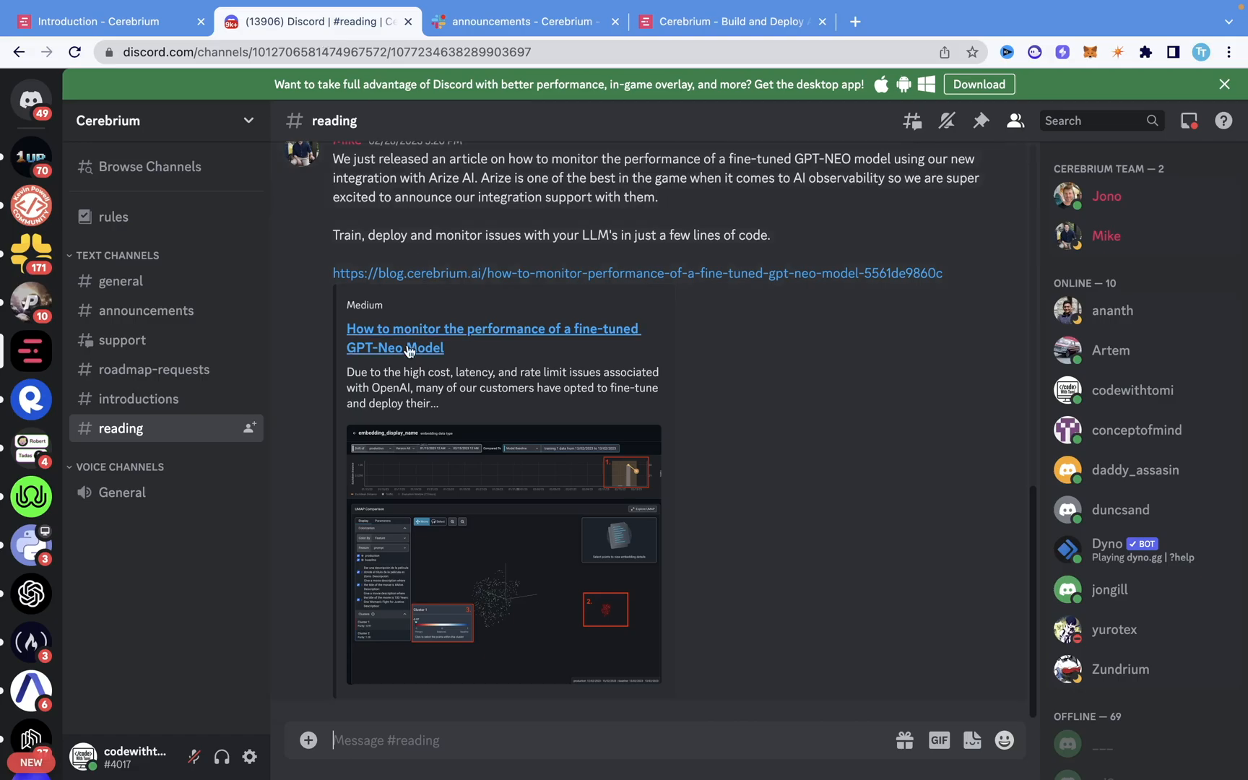
pyautogui.click(525, 22)
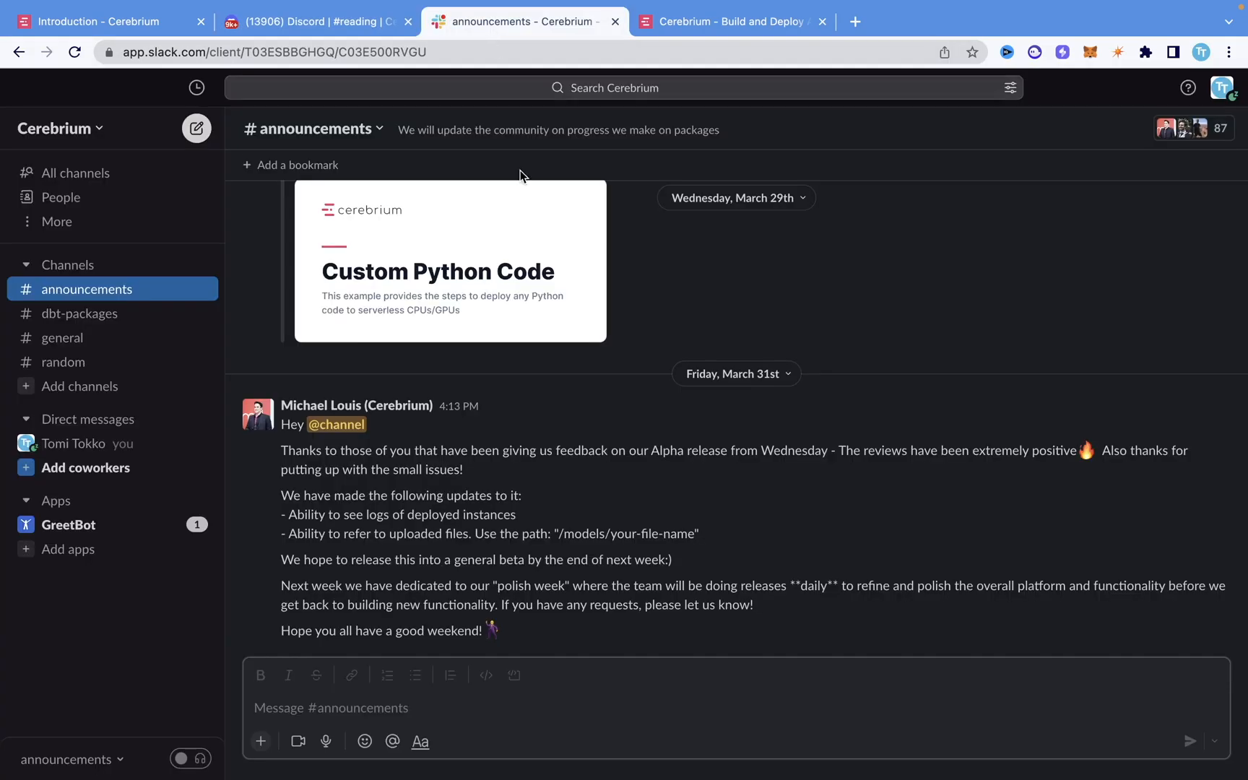
pyautogui.moveTo(688, 87)
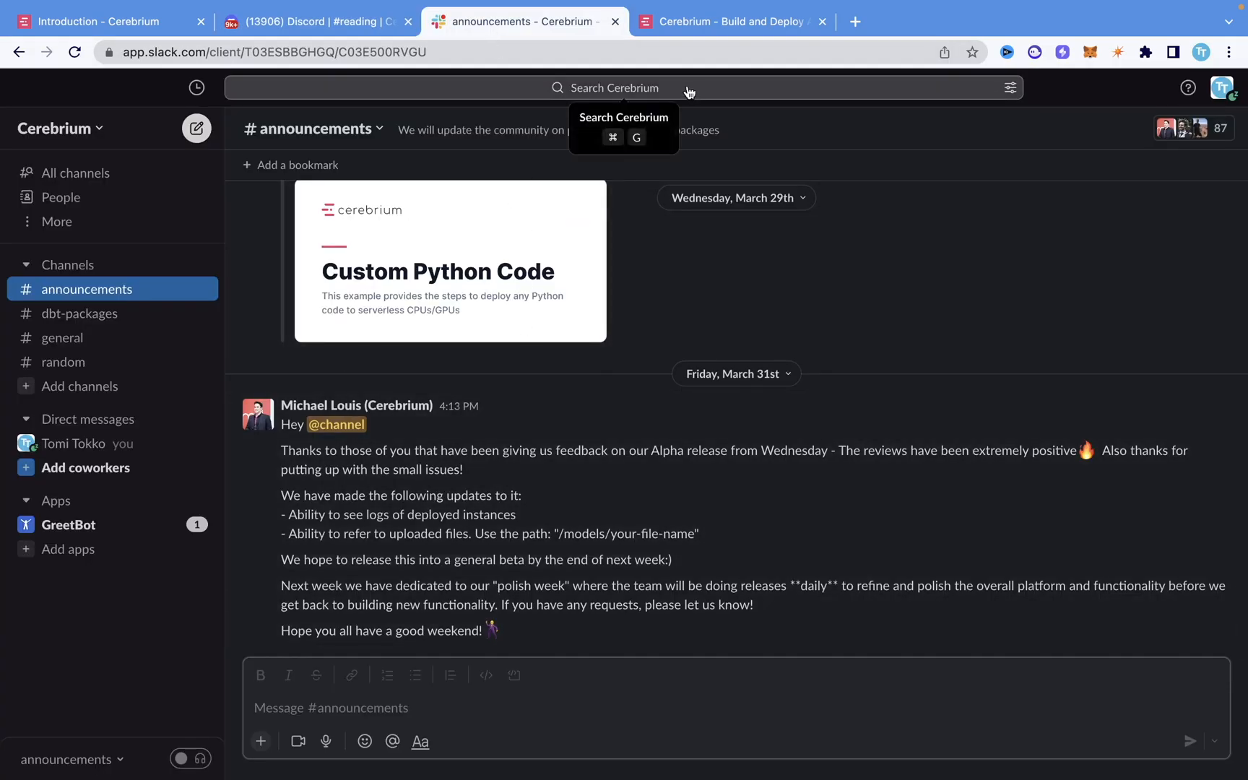
# Show the Cerebrium homepage with the pre-built models support chat and Michael's reply.
pyautogui.click(728, 22)
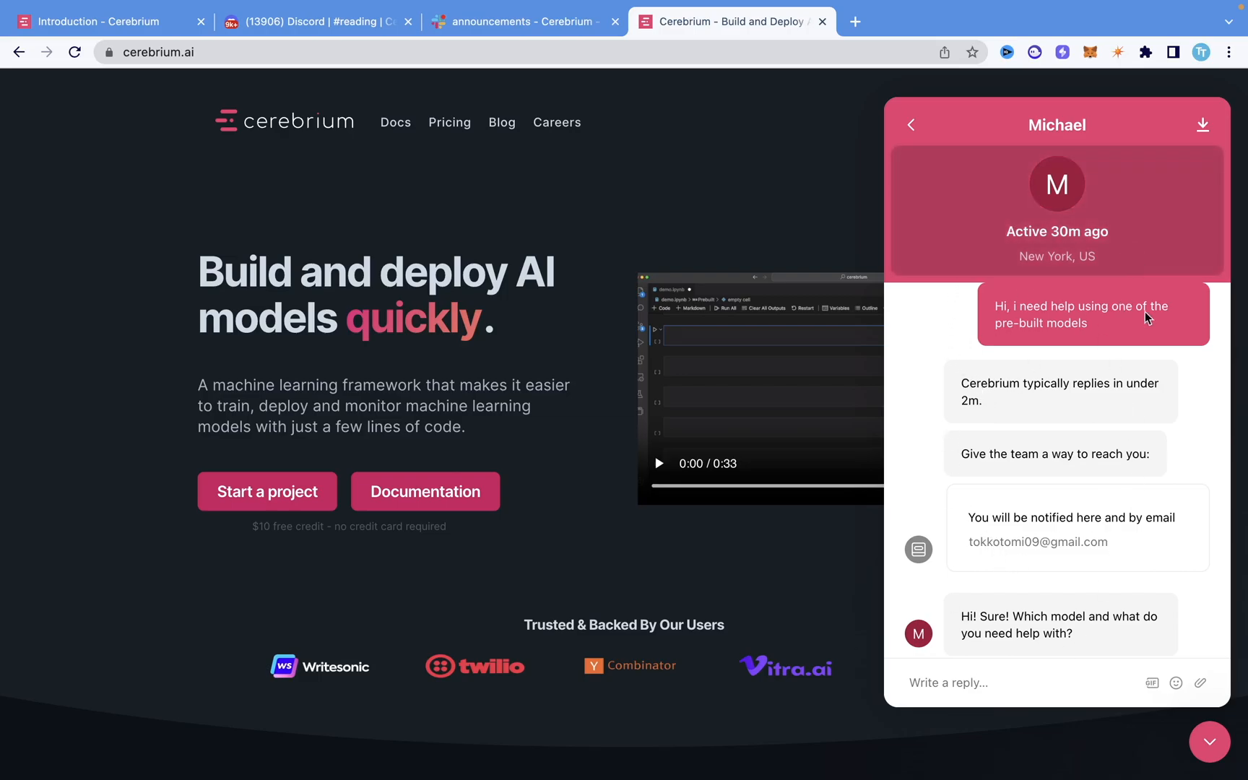
pyautogui.moveTo(1064, 486)
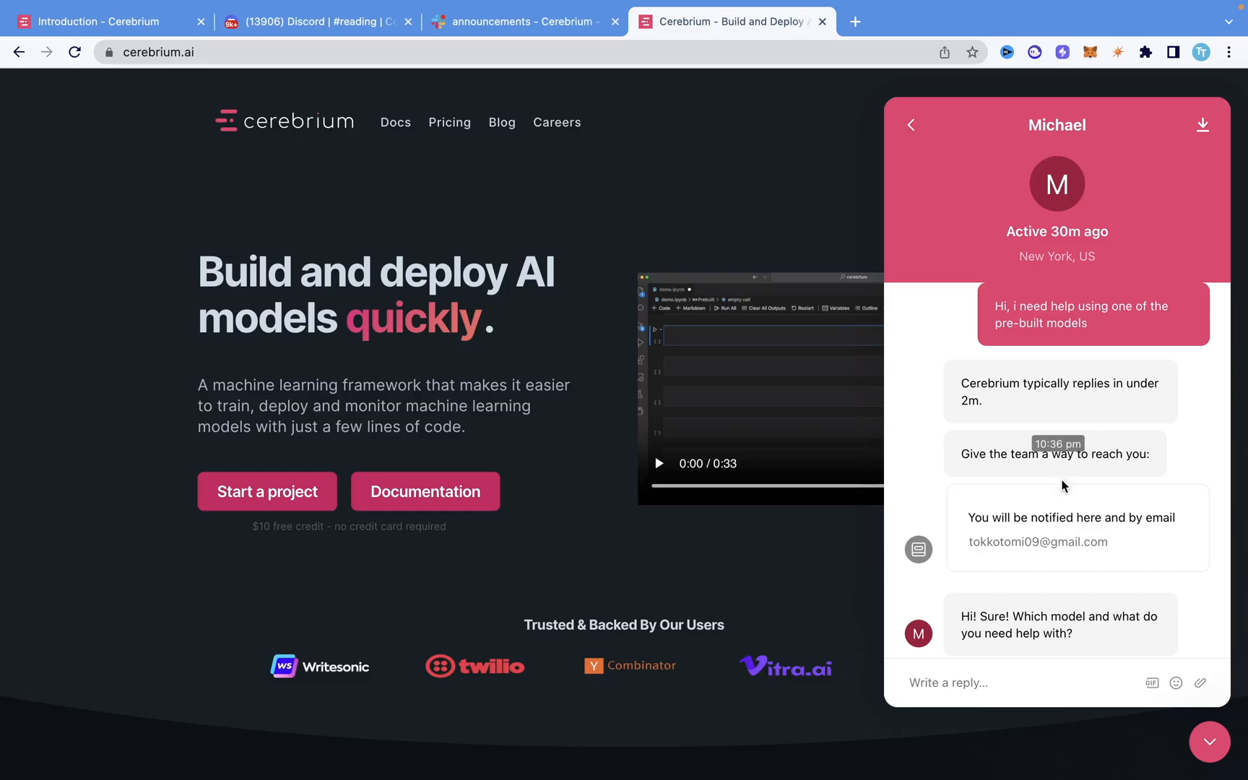
pyautogui.moveTo(1108, 381)
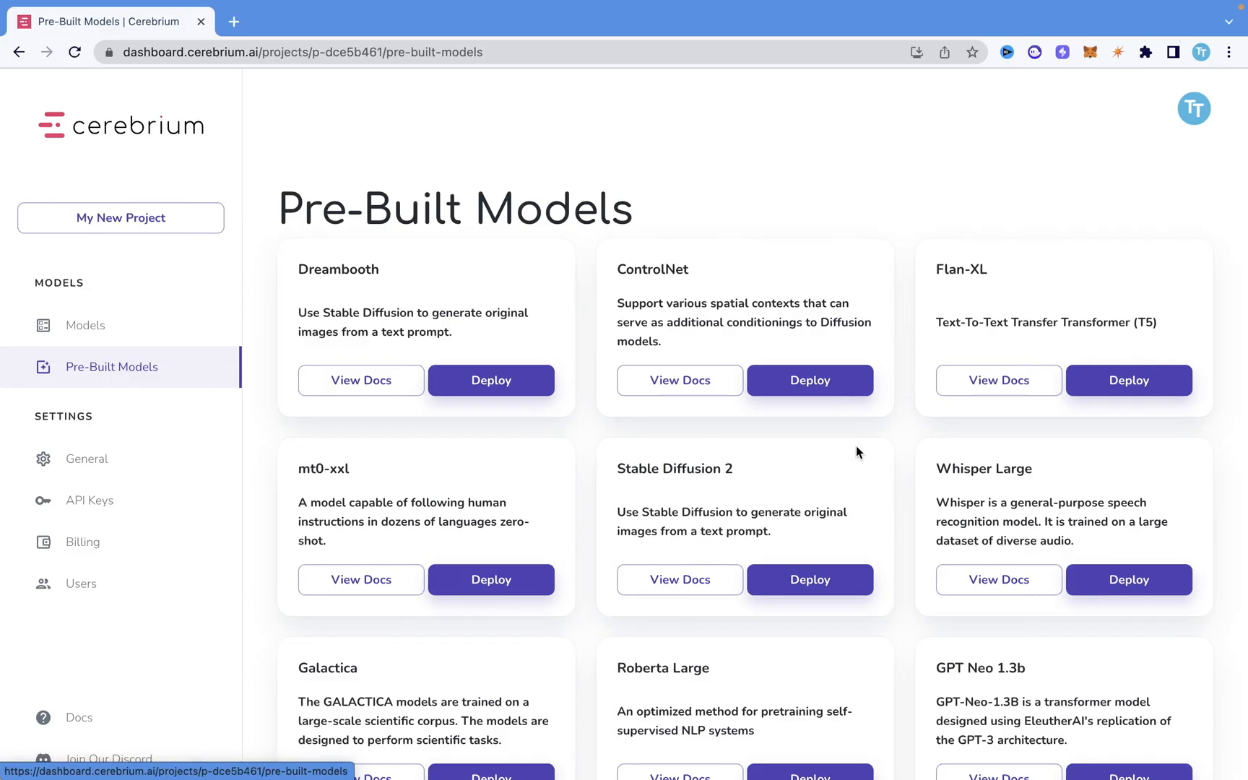
pyautogui.moveTo(802, 512)
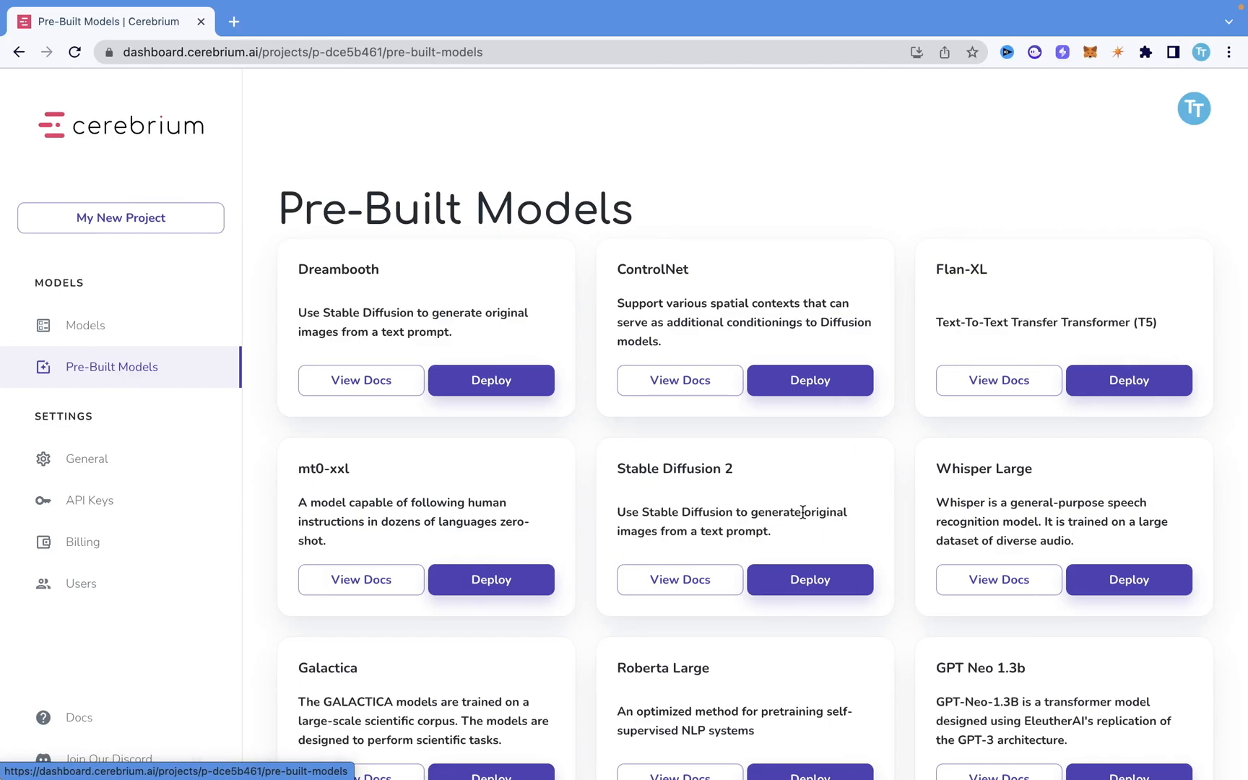
# Deploy the Stable Diffusion 2 model from its card.
pyautogui.click(809, 579)
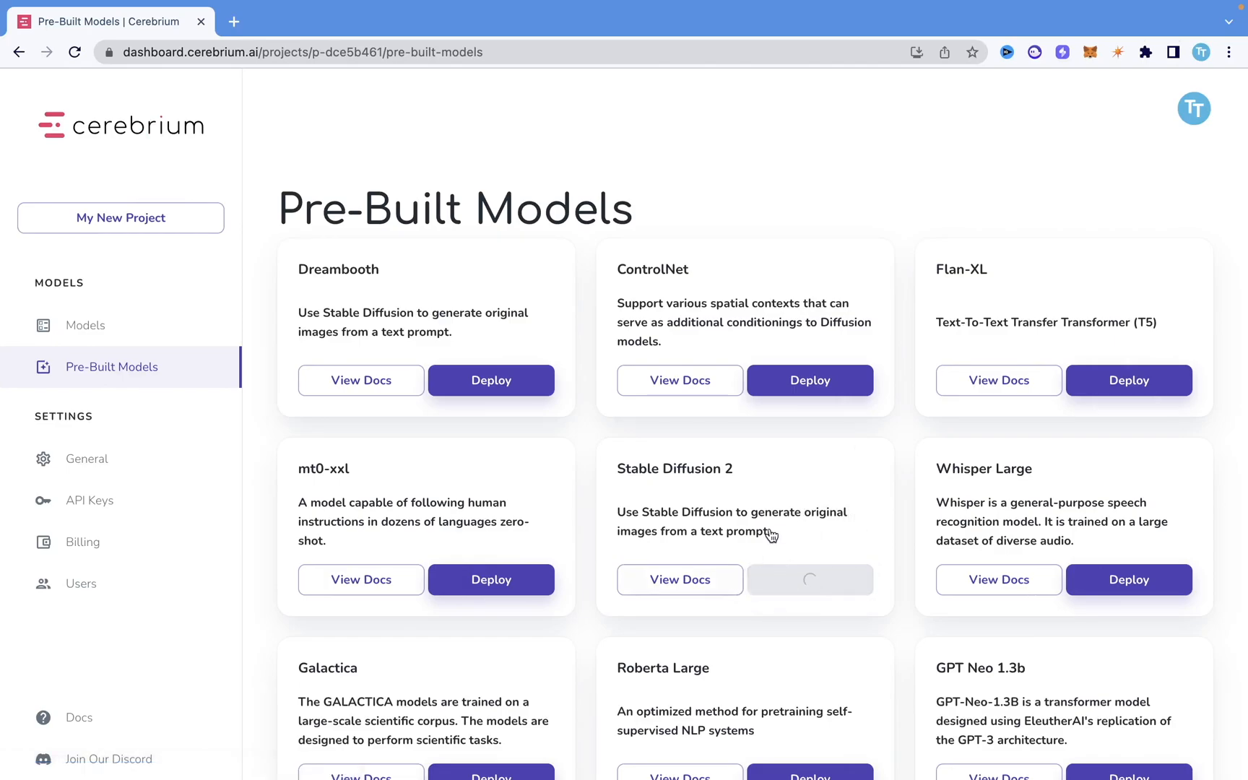
pyautogui.click(808, 578)
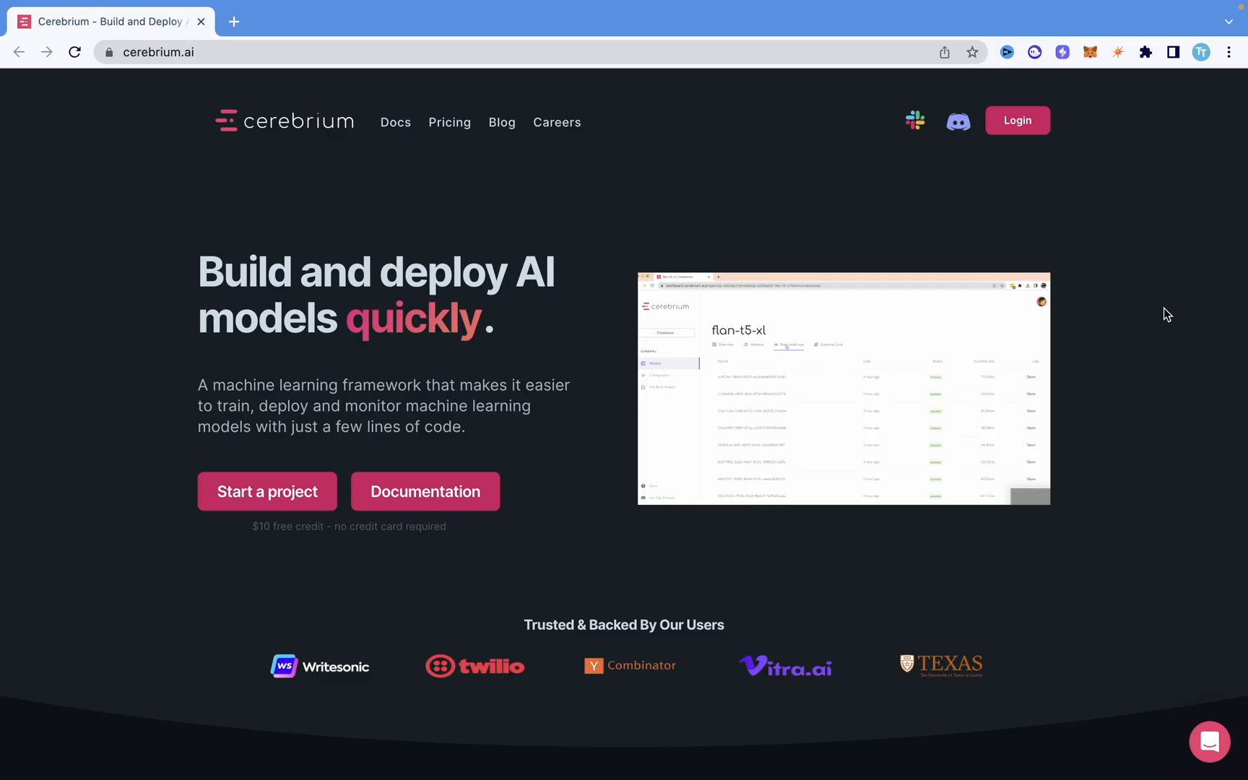
# Scroll the homepage, then start an 'if si' statement in sieve.py's loop.
pyautogui.scroll(-3)
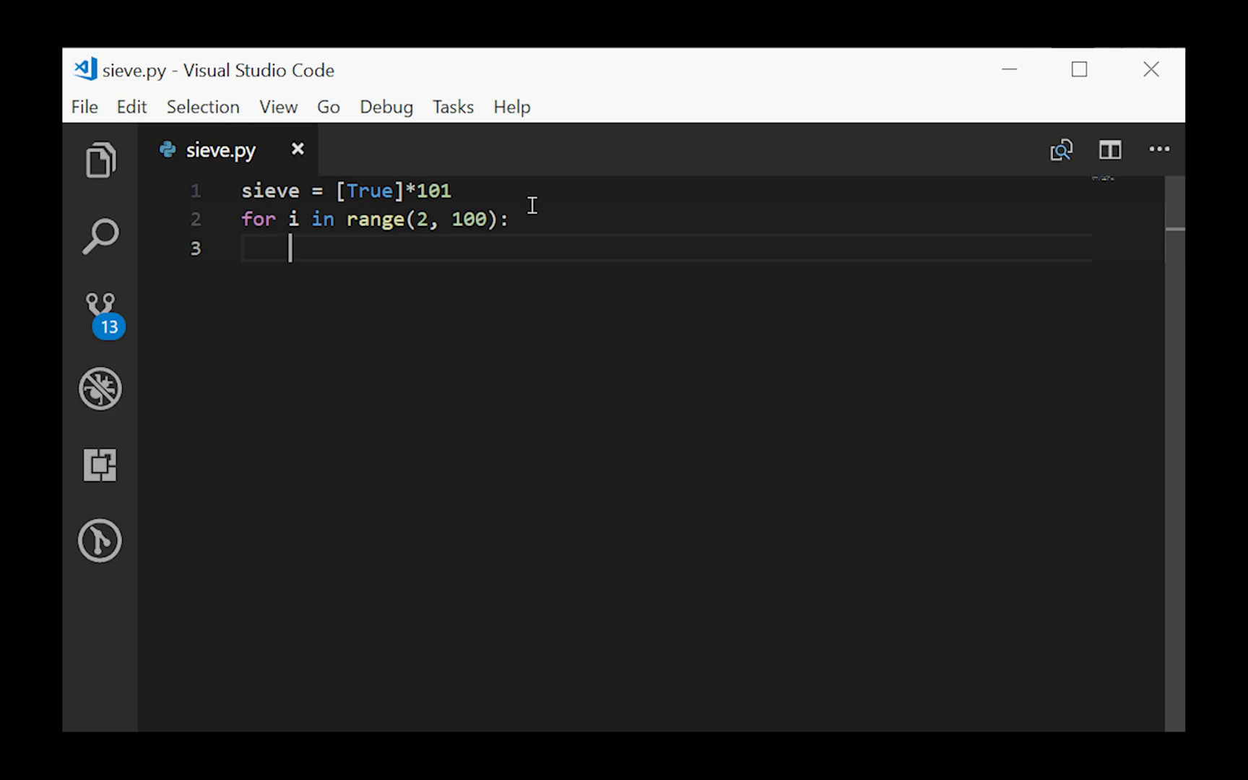
pyautogui.write('if si')
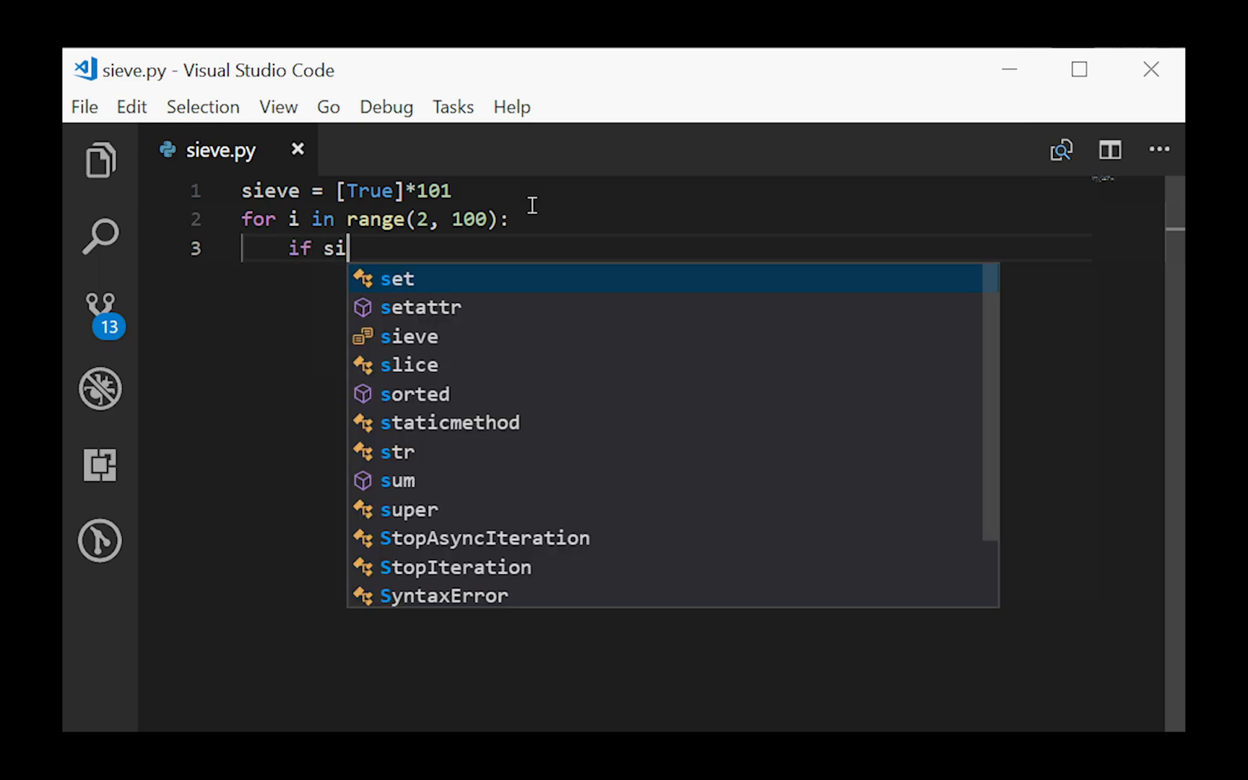